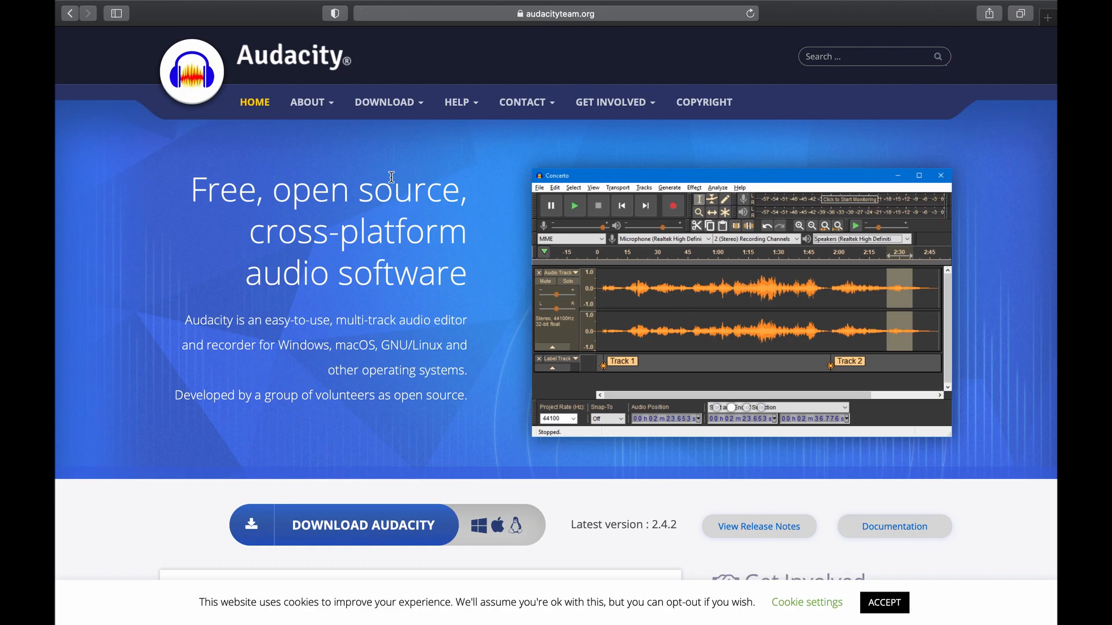
{"action": "mouse_move", "coordinate": [291, 530]}
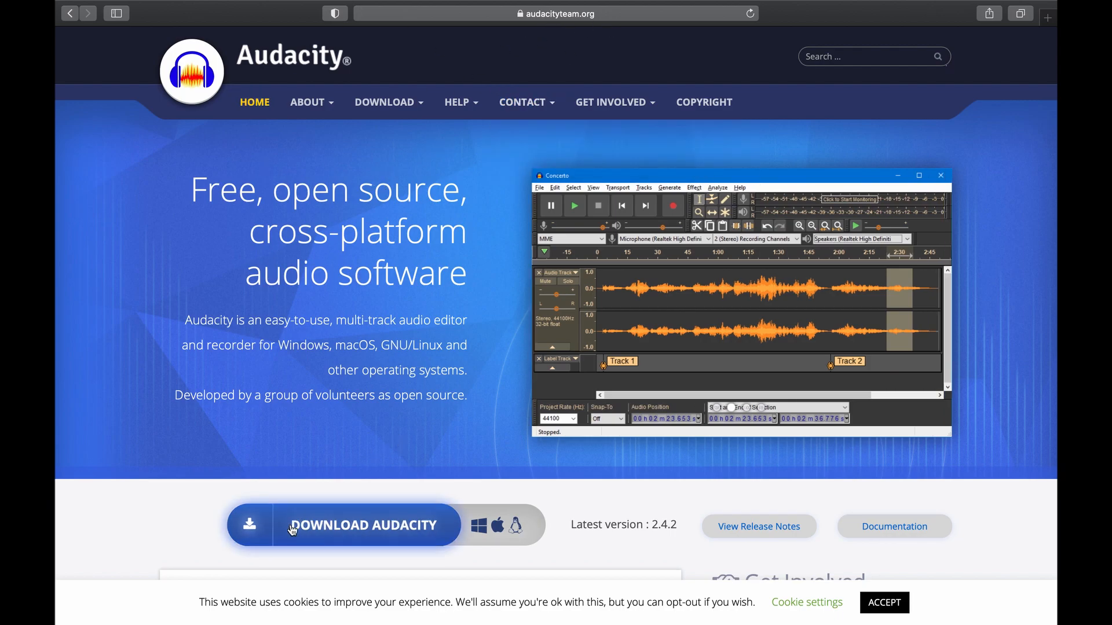
Request the Audacity download from the audacityteam.org home page in Safari
{"action": "left_click", "coordinate": [385, 102]}
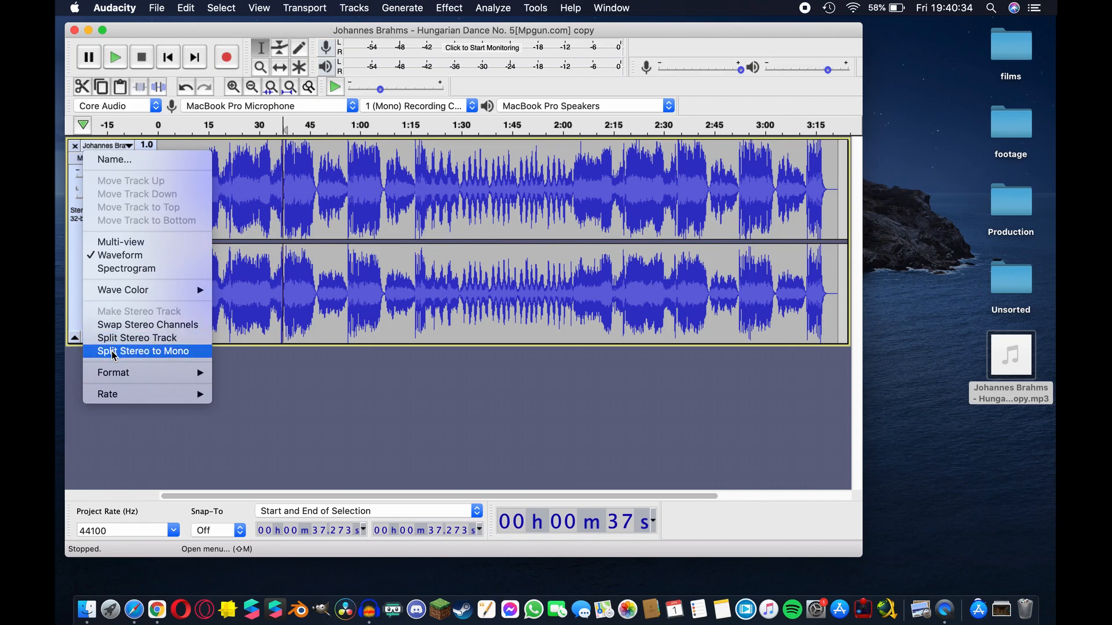
Split the stereo Brahms Hungarian Dance track to mono, leaving a single channel
{"action": "left_click", "coordinate": [143, 351]}
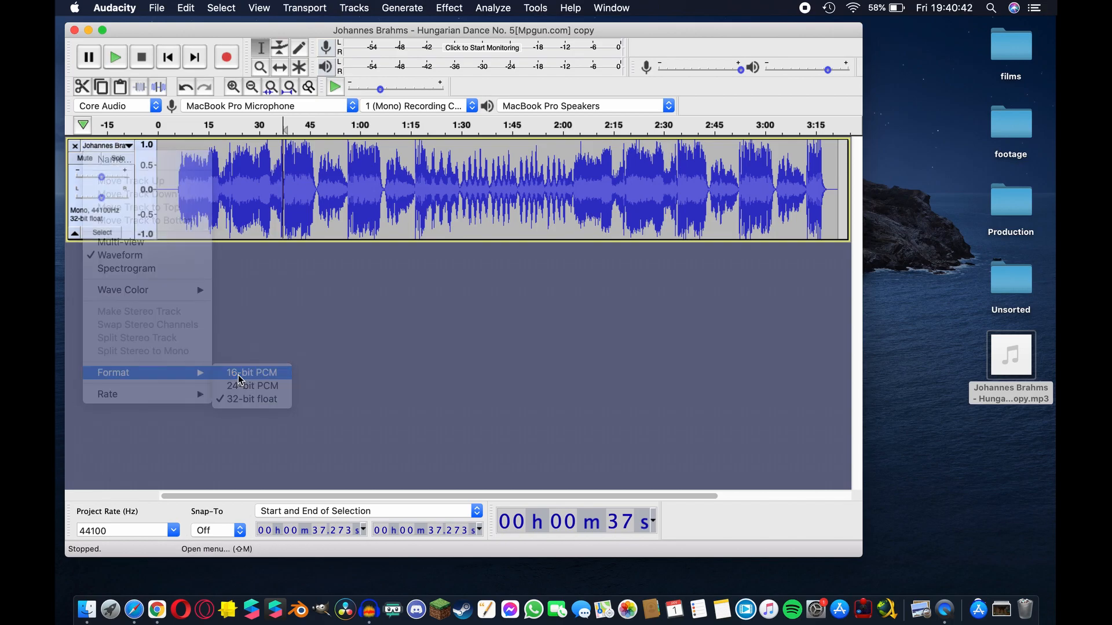
Set the mono track to 16-bit PCM and trim it to about 40 seconds
{"action": "left_click", "coordinate": [250, 373]}
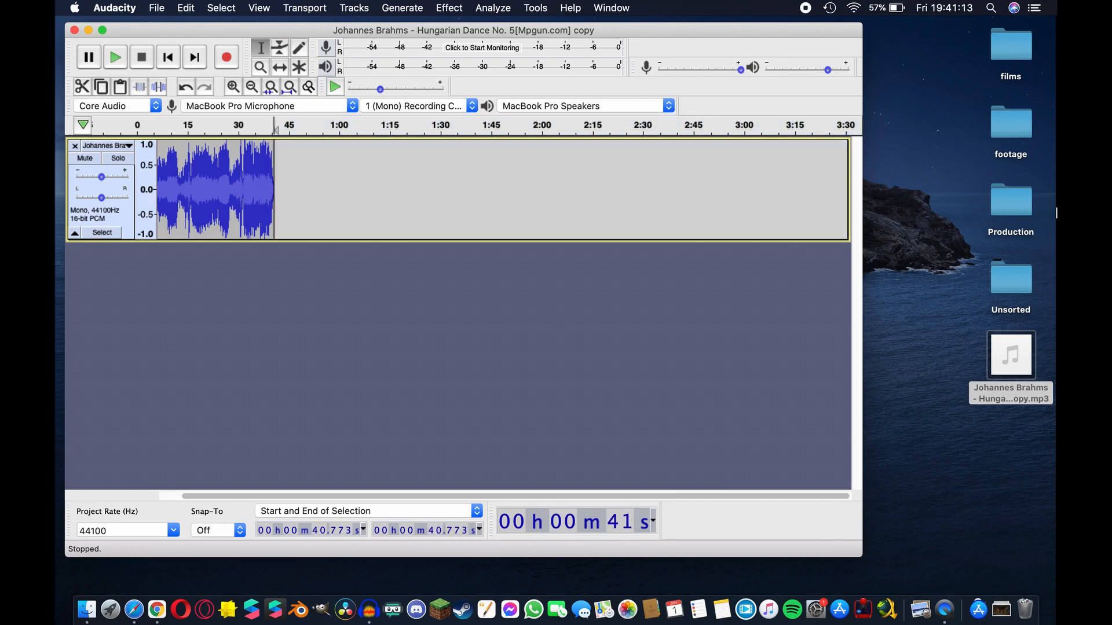
Delete the audio beyond 30 seconds, then play and stop the trimmed clip
{"action": "left_click_drag", "start_coordinate": [248, 188], "coordinate": [497, 188]}
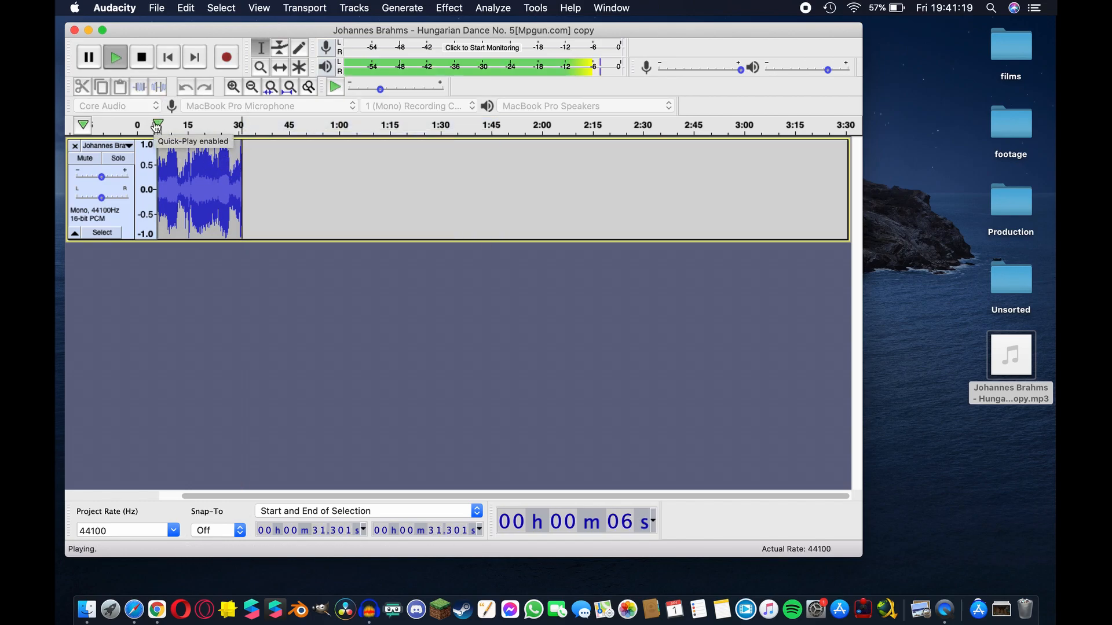
{"action": "left_click", "coordinate": [140, 57]}
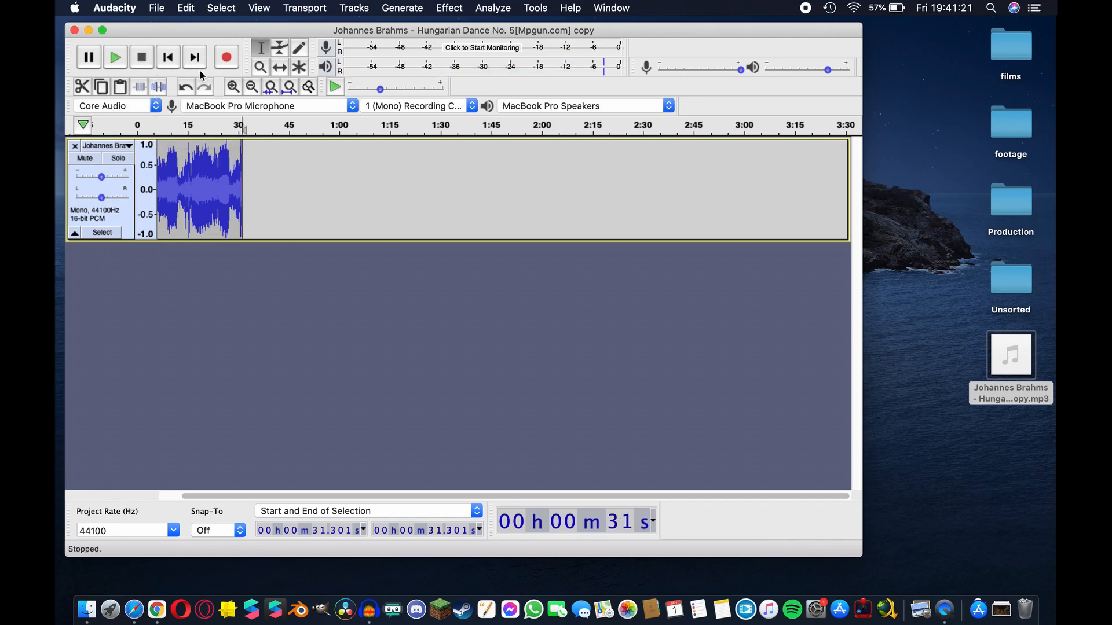
Export the clip as an M4A to the Desktop, accept metadata, and select the file
{"action": "left_click", "coordinate": [156, 8]}
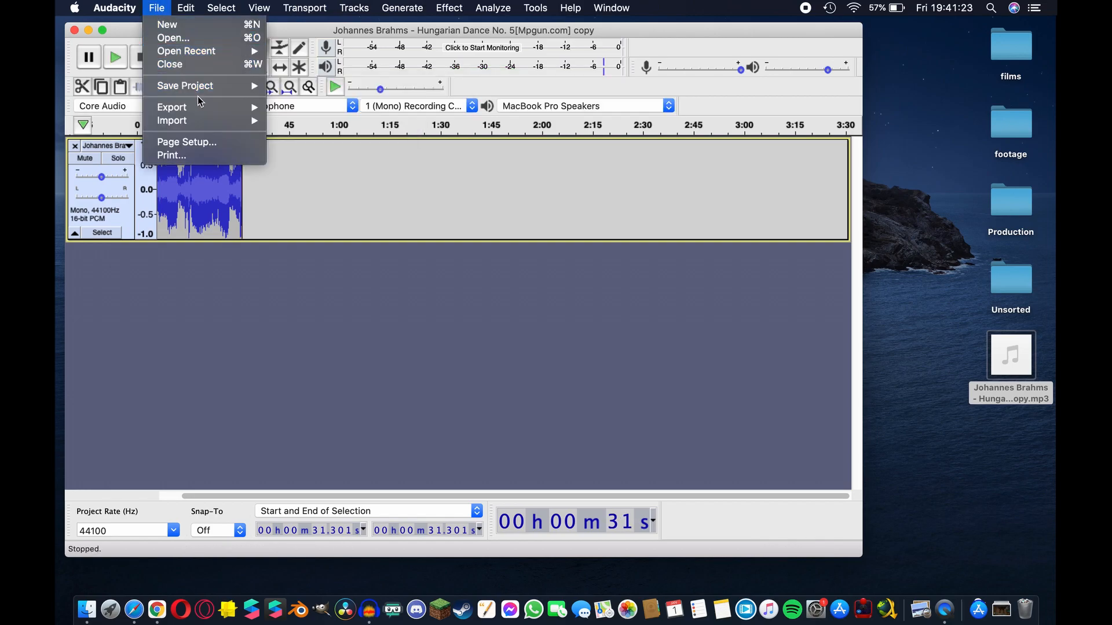
{"action": "key", "text": "shift+cmd+d"}
{"action": "type", "text": "erhgjkasdhfi"}
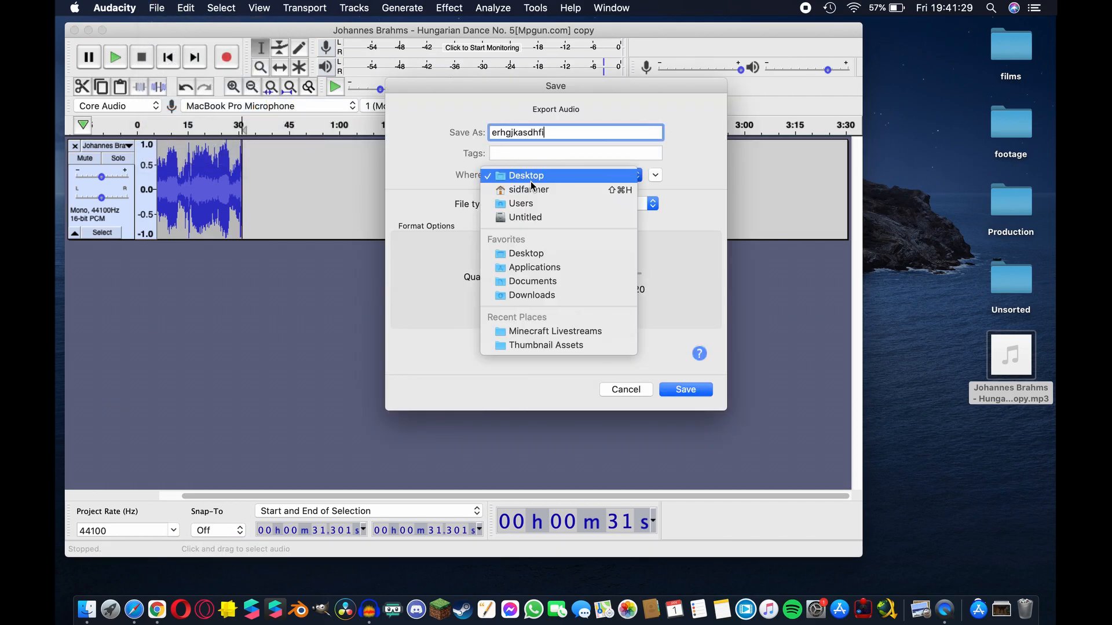
{"action": "left_click", "coordinate": [648, 203]}
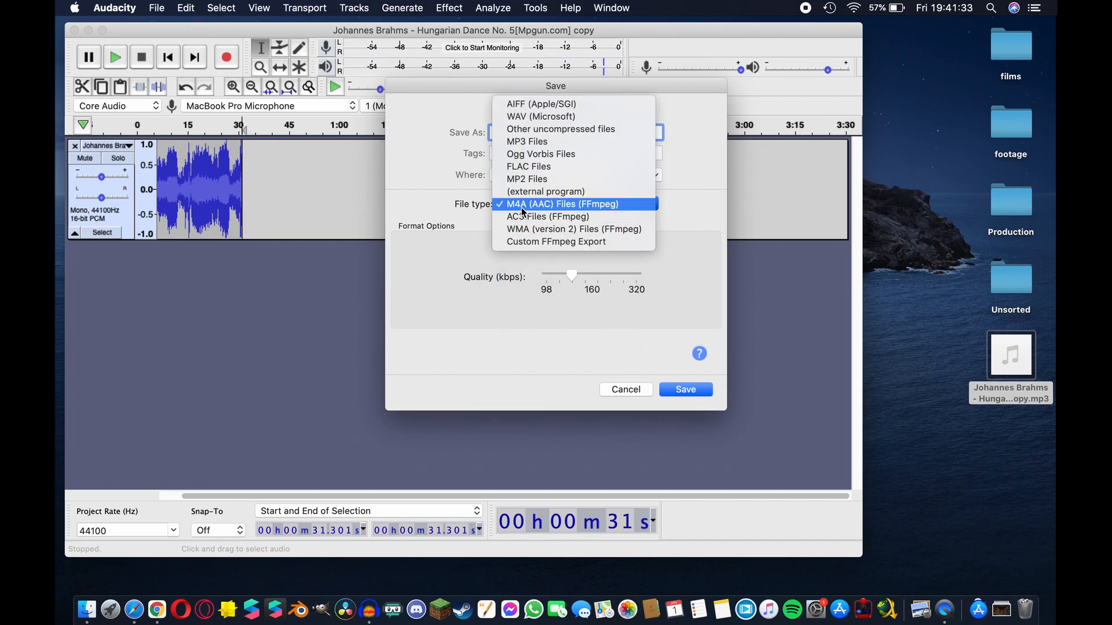
{"action": "mouse_move", "coordinate": [547, 216]}
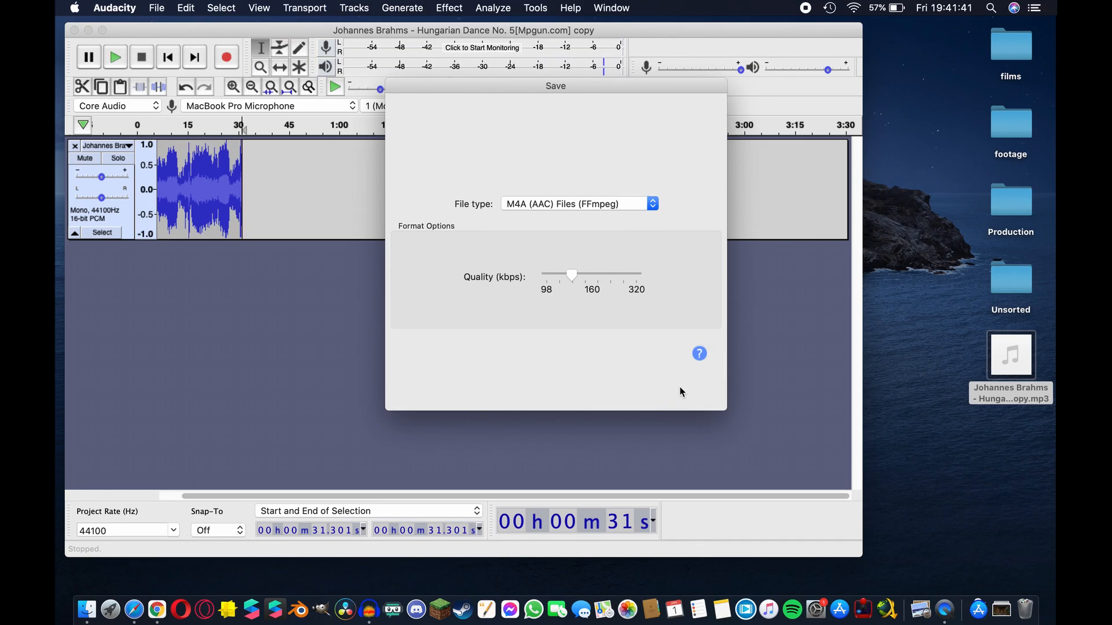
{"action": "type", "text": "dfabwendsf"}
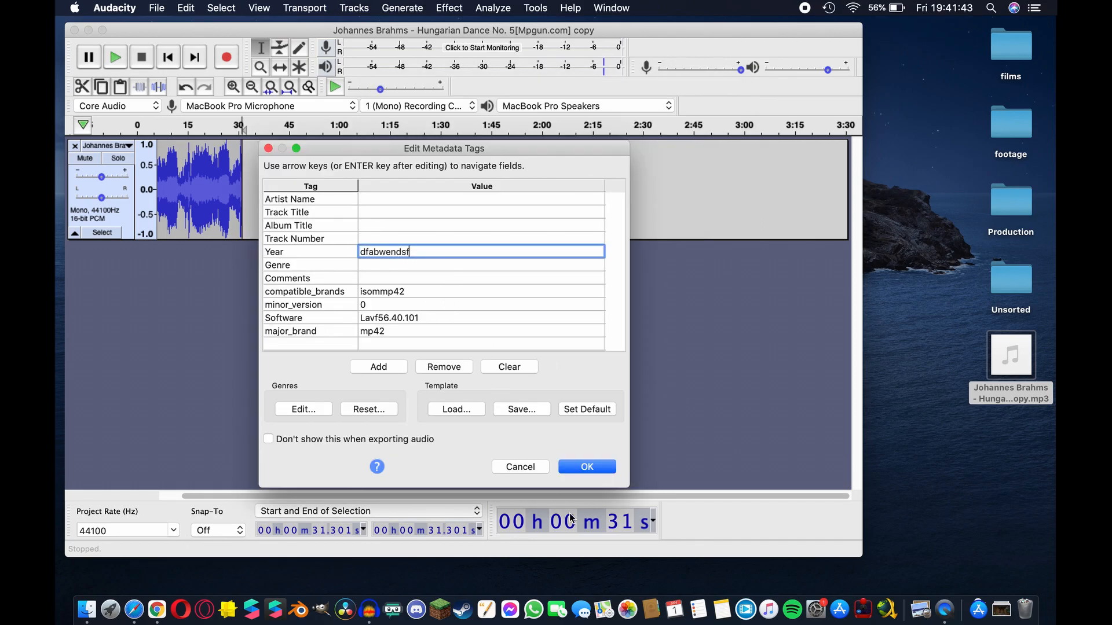
{"action": "left_click", "coordinate": [585, 466]}
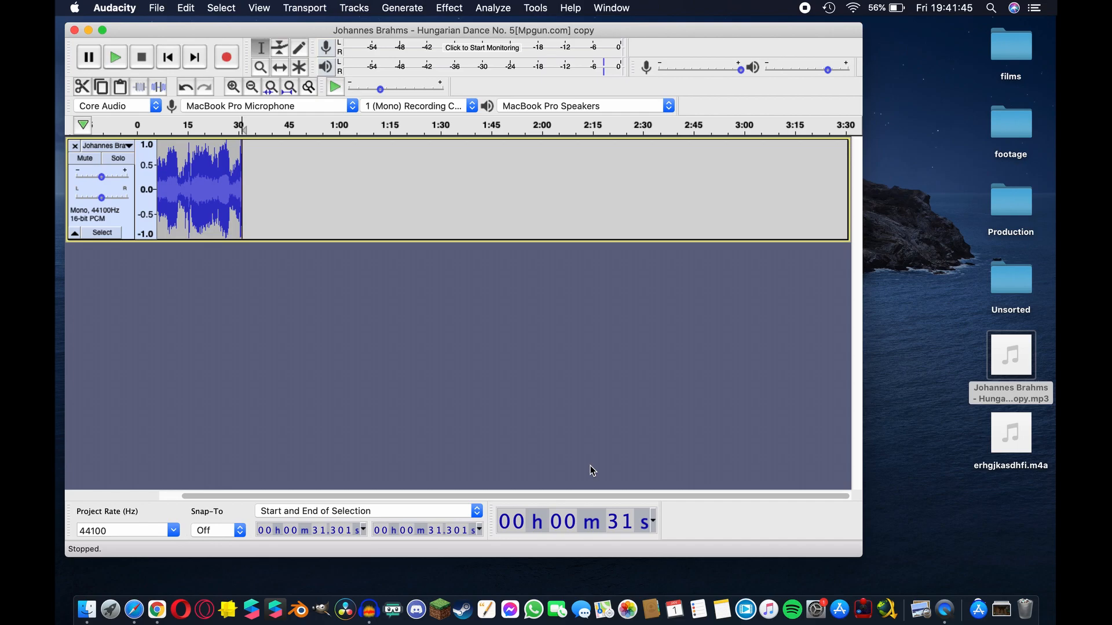
{"action": "left_click", "coordinate": [1008, 432]}
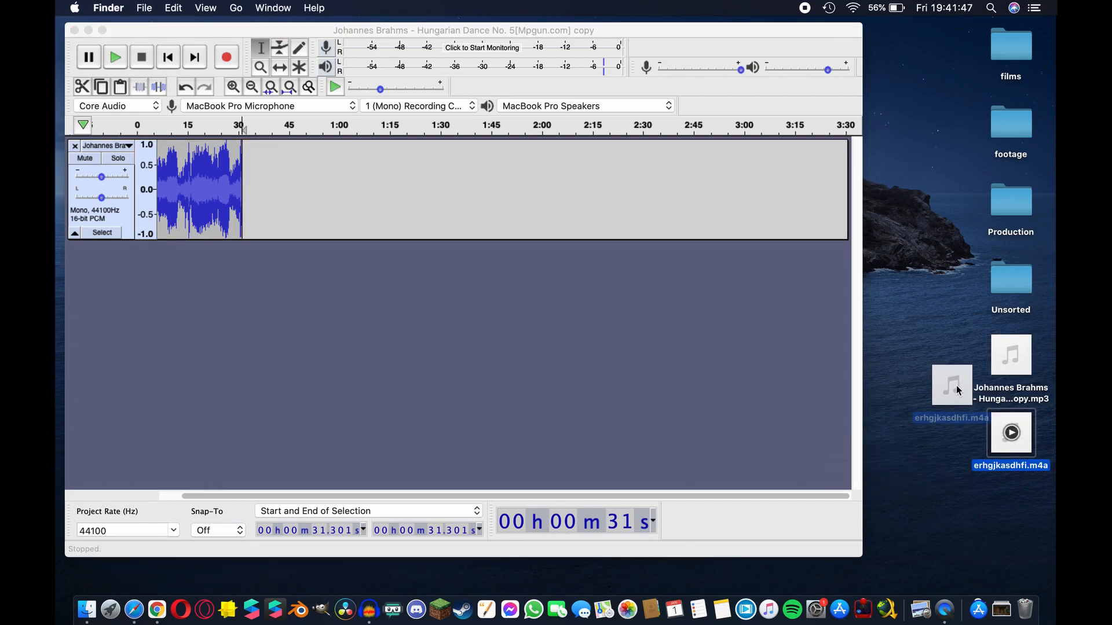